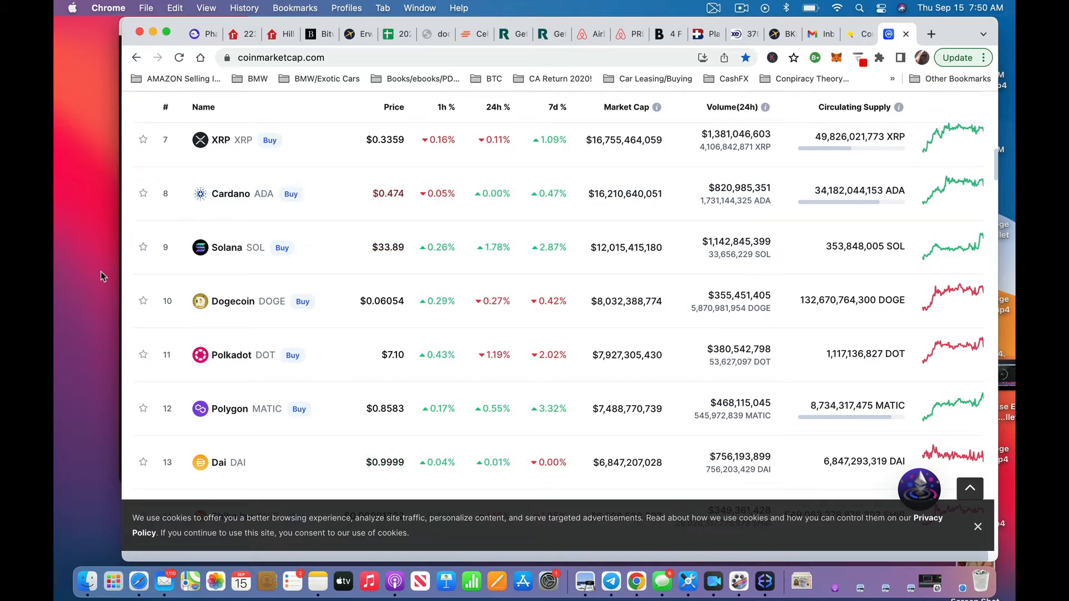
{"action": "mouse_move", "coordinate": [171, 515]}
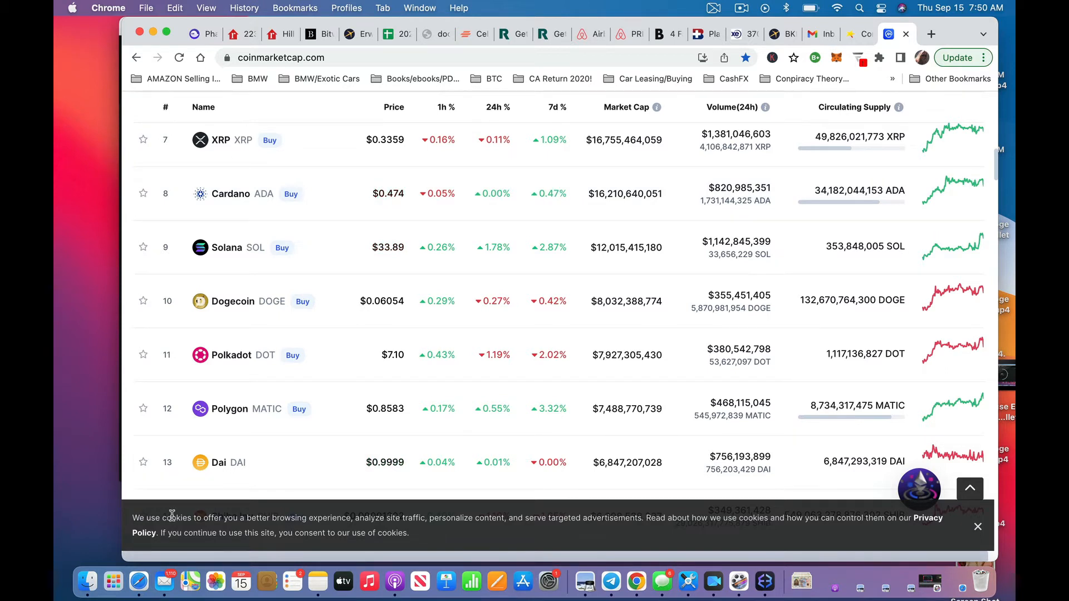
{"action": "mouse_move", "coordinate": [220, 469]}
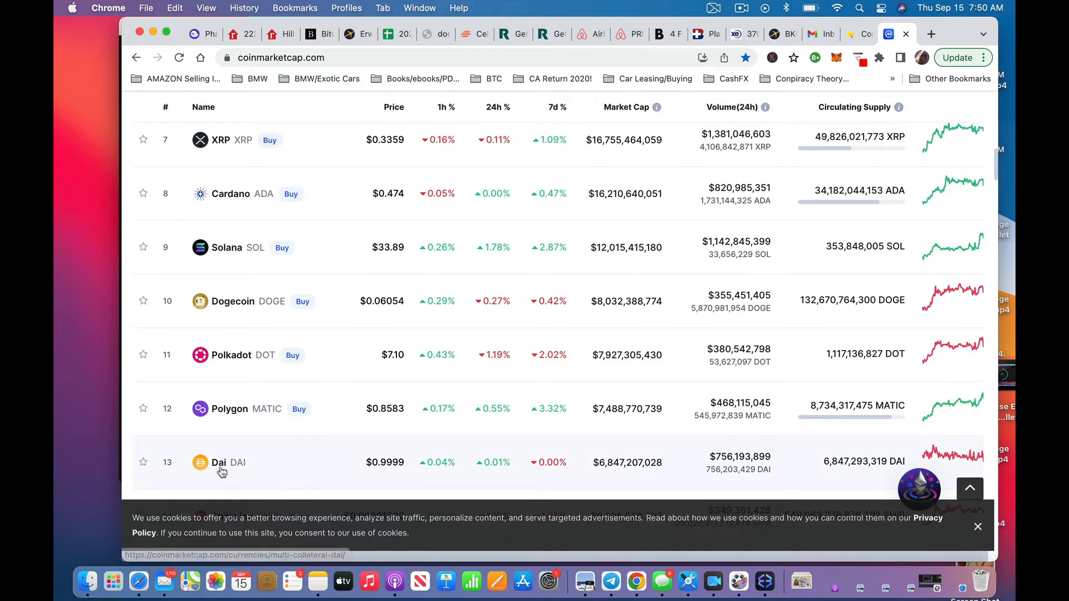
{"action": "mouse_move", "coordinate": [359, 494]}
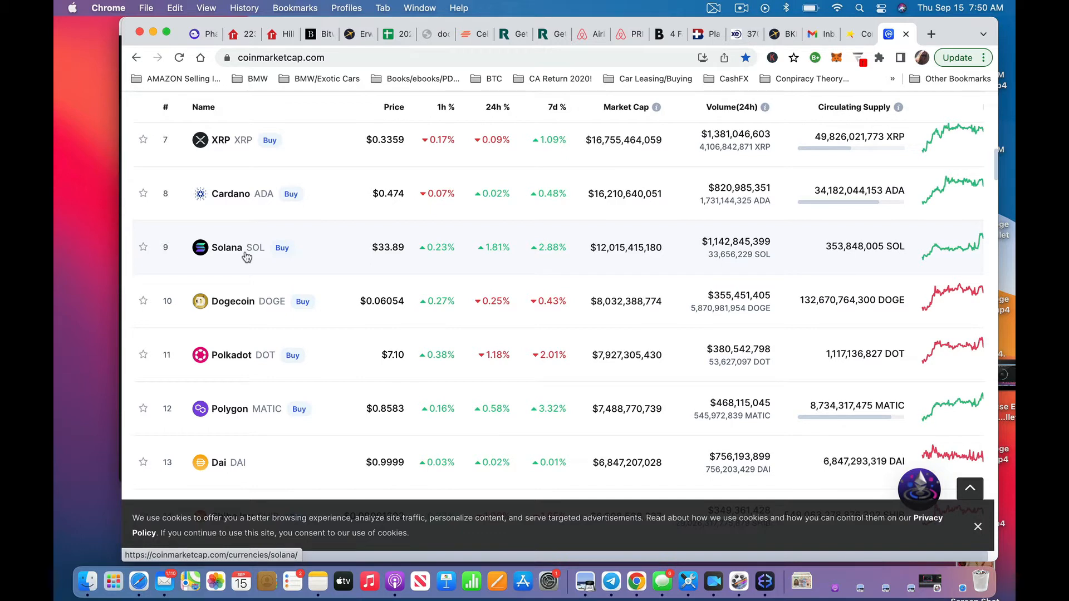
{"action": "mouse_move", "coordinate": [251, 141]}
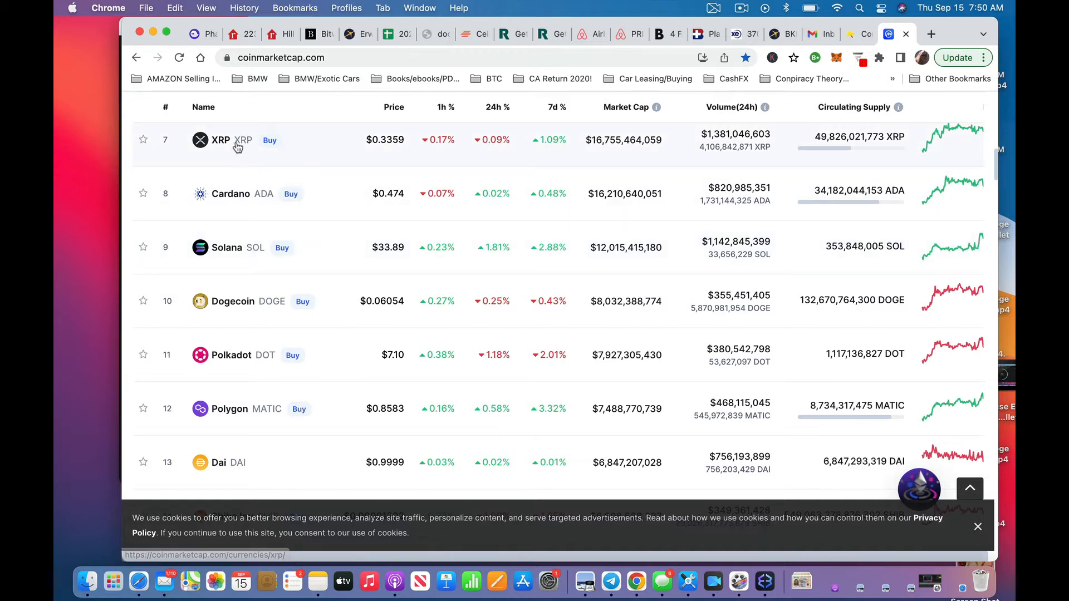
{"action": "mouse_move", "coordinate": [81, 259]}
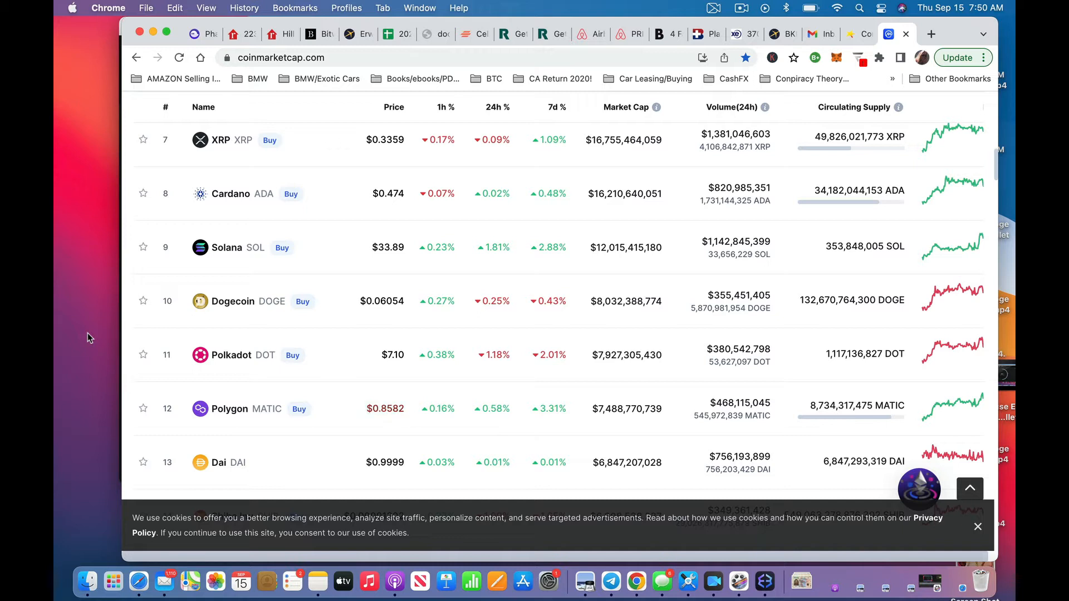
{"action": "mouse_move", "coordinate": [92, 308]}
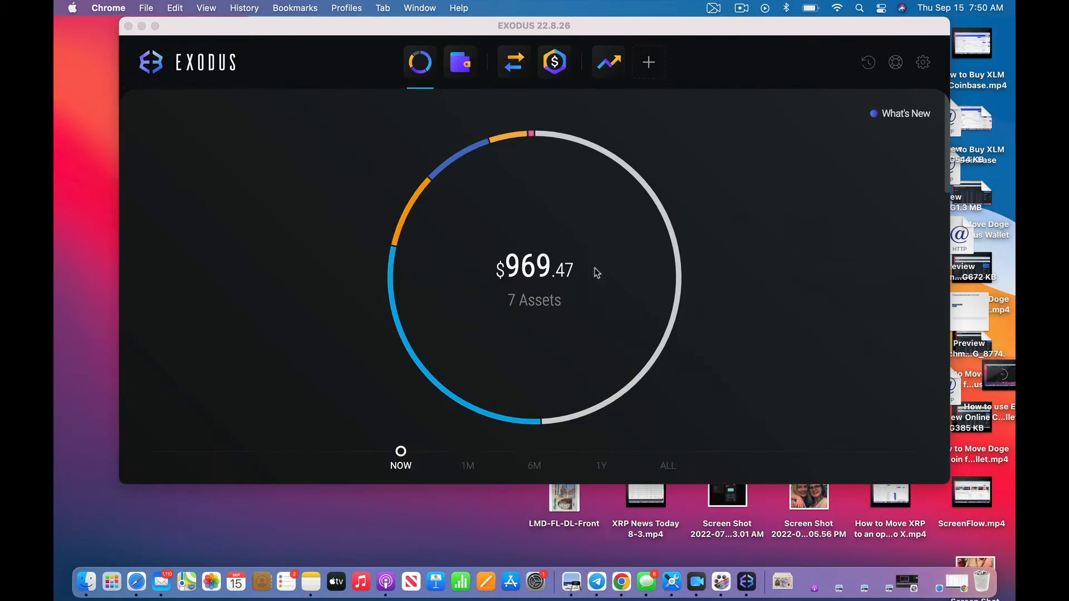
{"action": "mouse_move", "coordinate": [653, 373]}
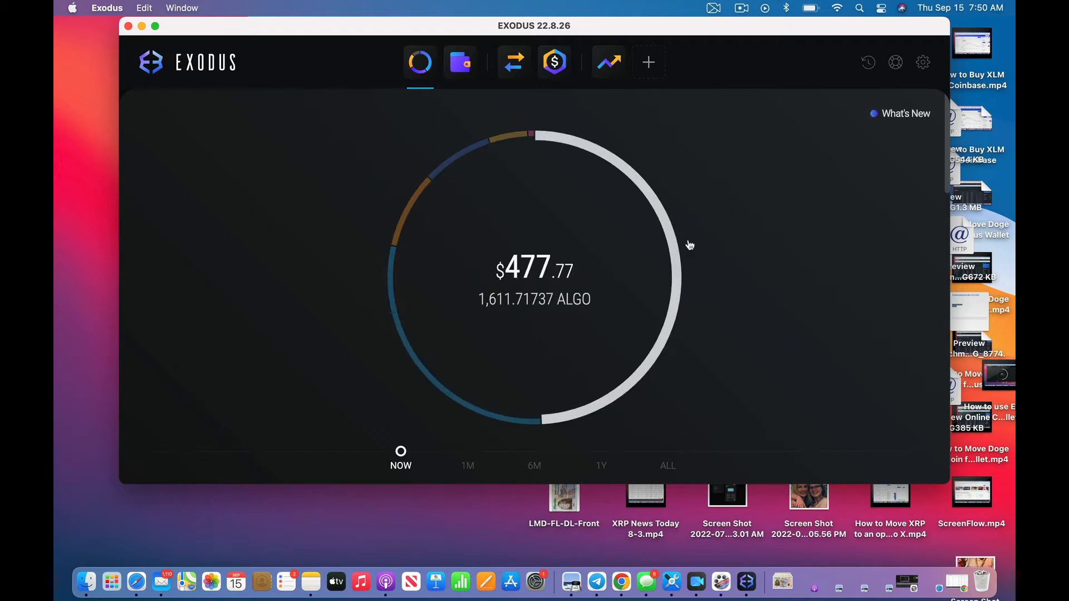
{"action": "mouse_move", "coordinate": [514, 62]}
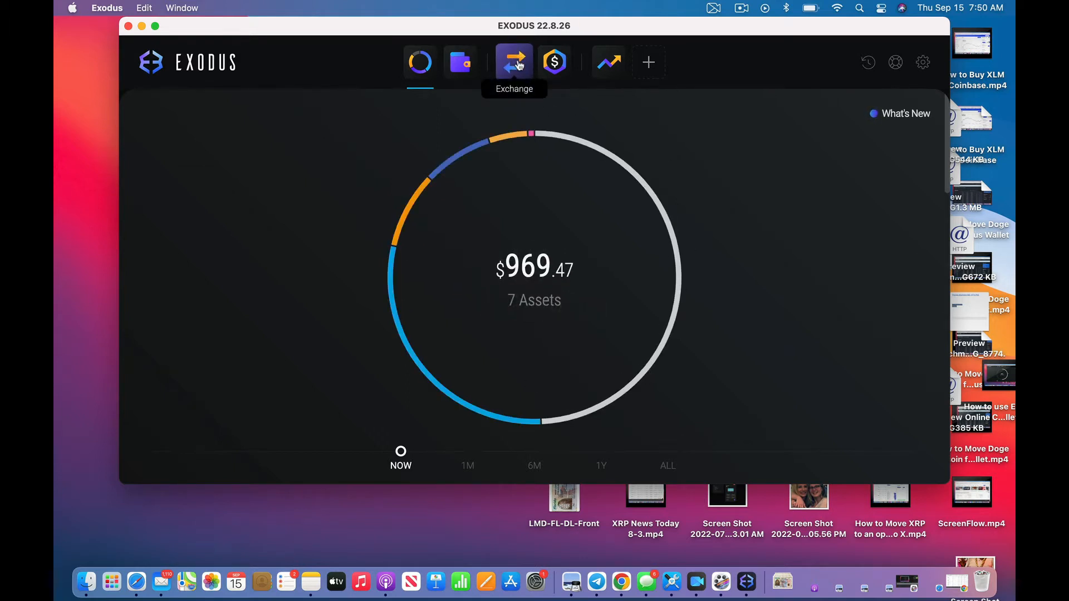
Set the exchange pair to give DAI and receive XRP using the asset search
{"action": "left_click", "coordinate": [514, 63]}
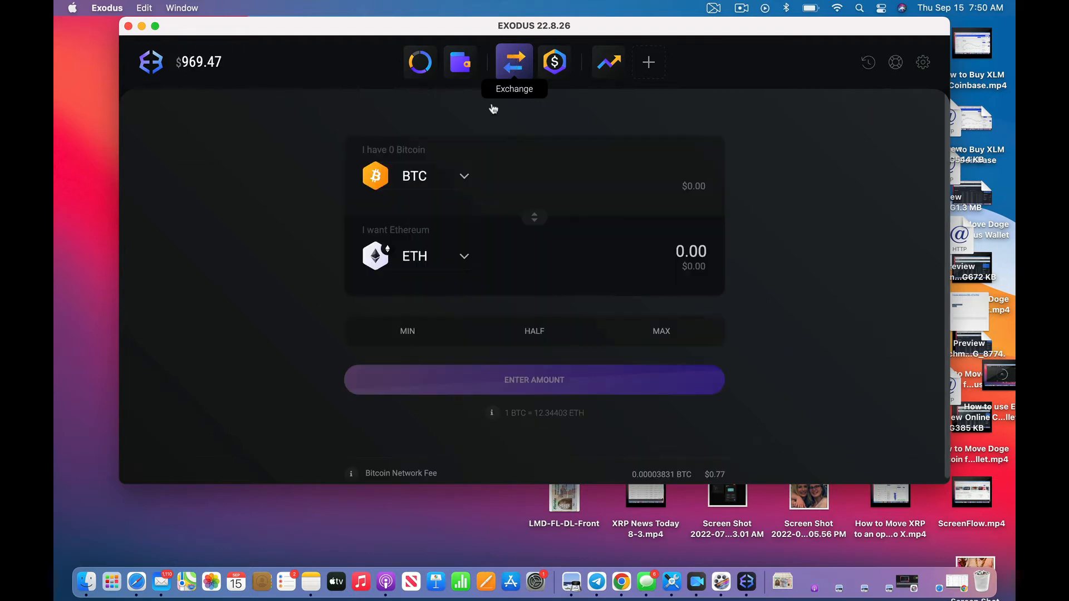
{"action": "left_click", "coordinate": [415, 176]}
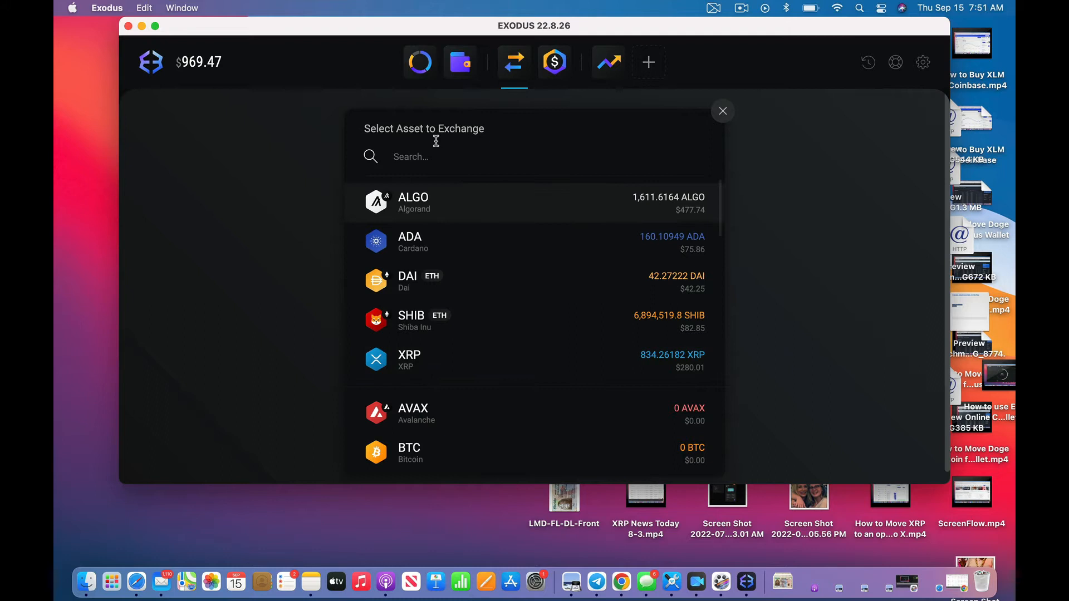
{"action": "type", "text": "dai"}
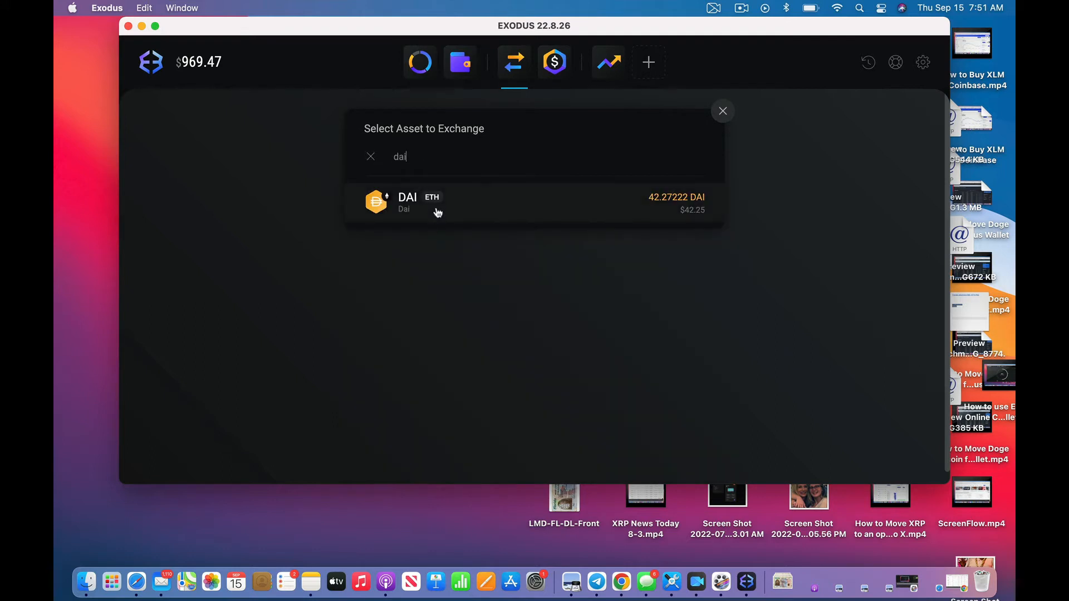
{"action": "left_click", "coordinate": [437, 202]}
{"action": "type", "text": "x"}
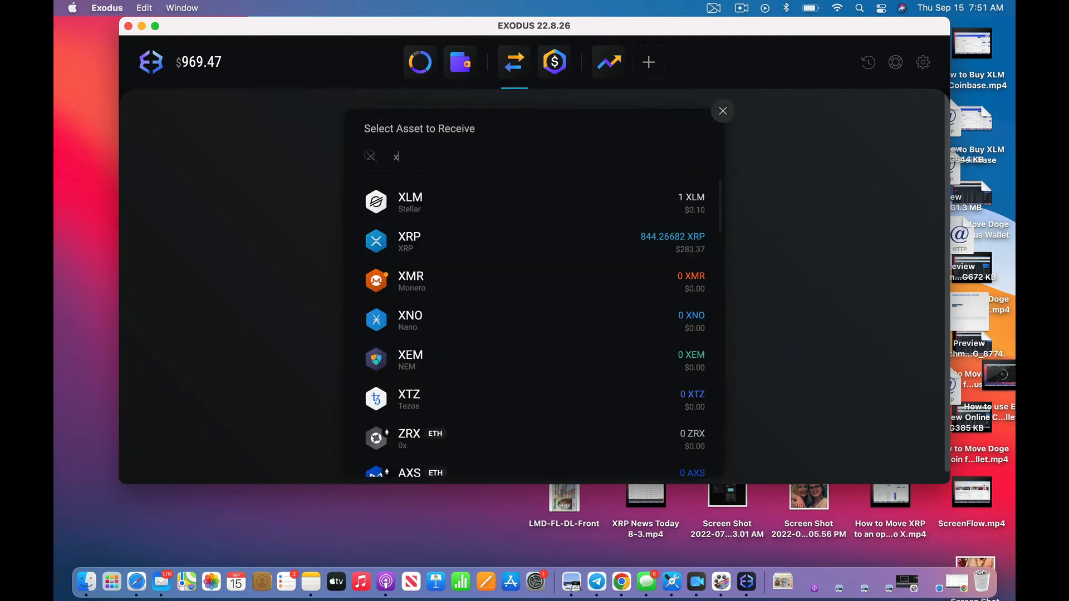
{"action": "type", "text": "r"}
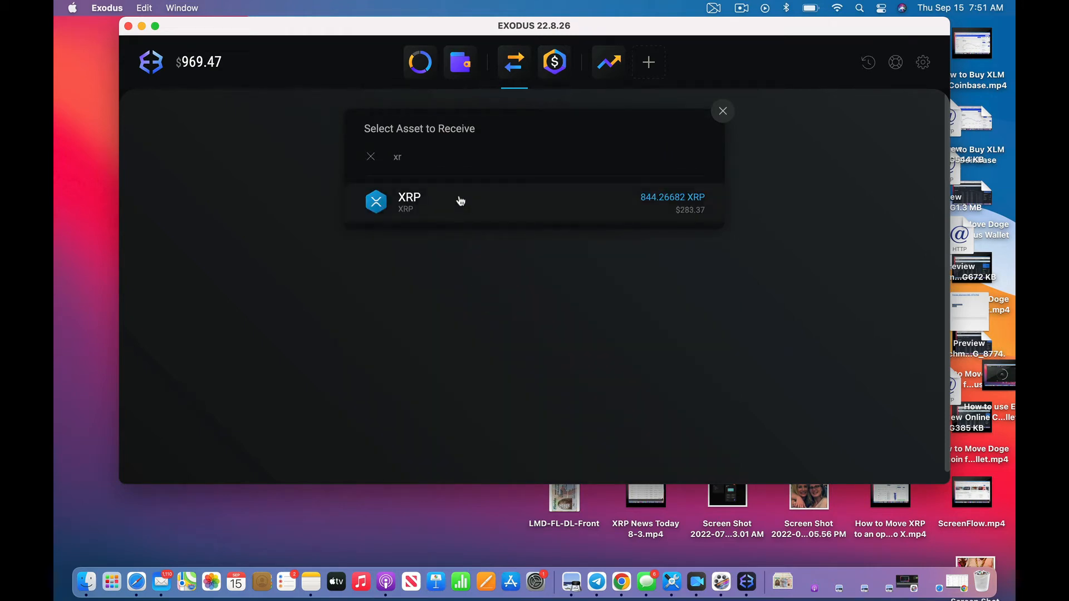
{"action": "left_click", "coordinate": [409, 201]}
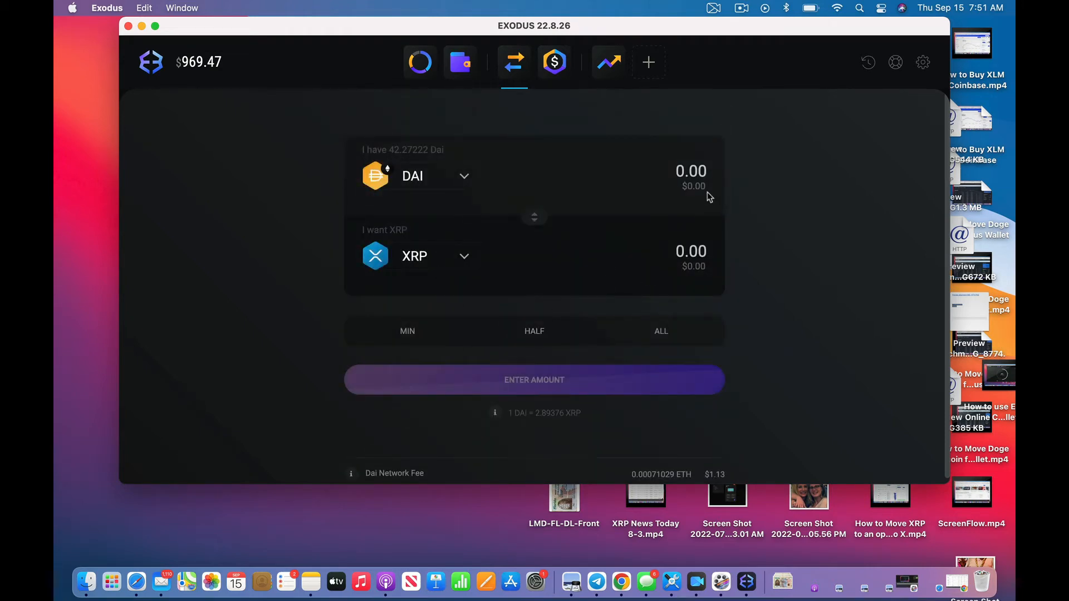
Focus the DAI amount field to enter 42.021327 DAI for the swap
{"action": "left_click", "coordinate": [687, 176]}
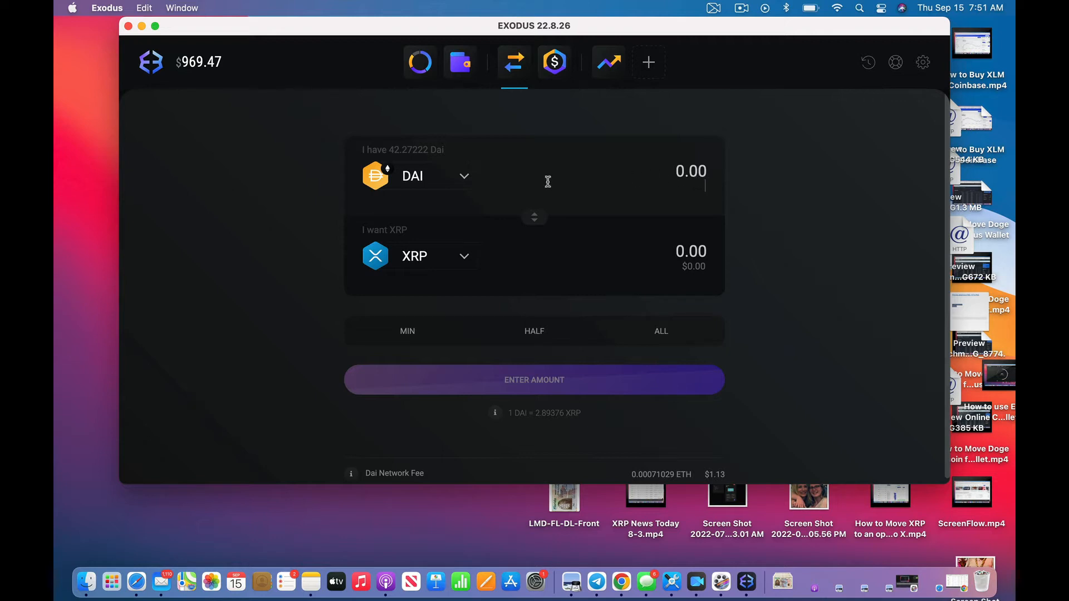
{"action": "mouse_move", "coordinate": [646, 208]}
{"action": "type", "text": "42.021327"}
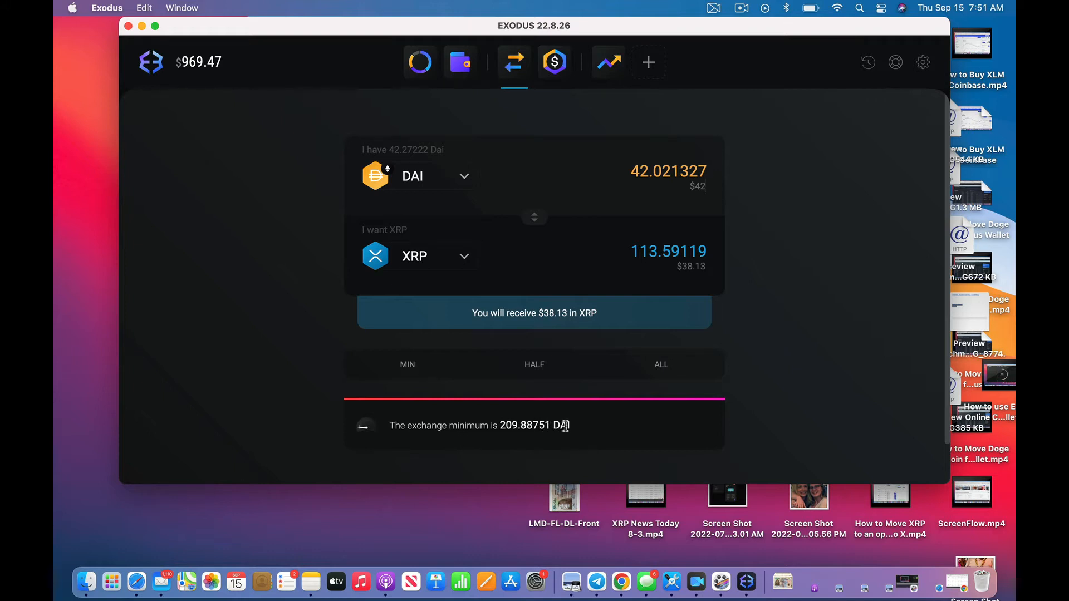
{"action": "mouse_move", "coordinate": [574, 431]}
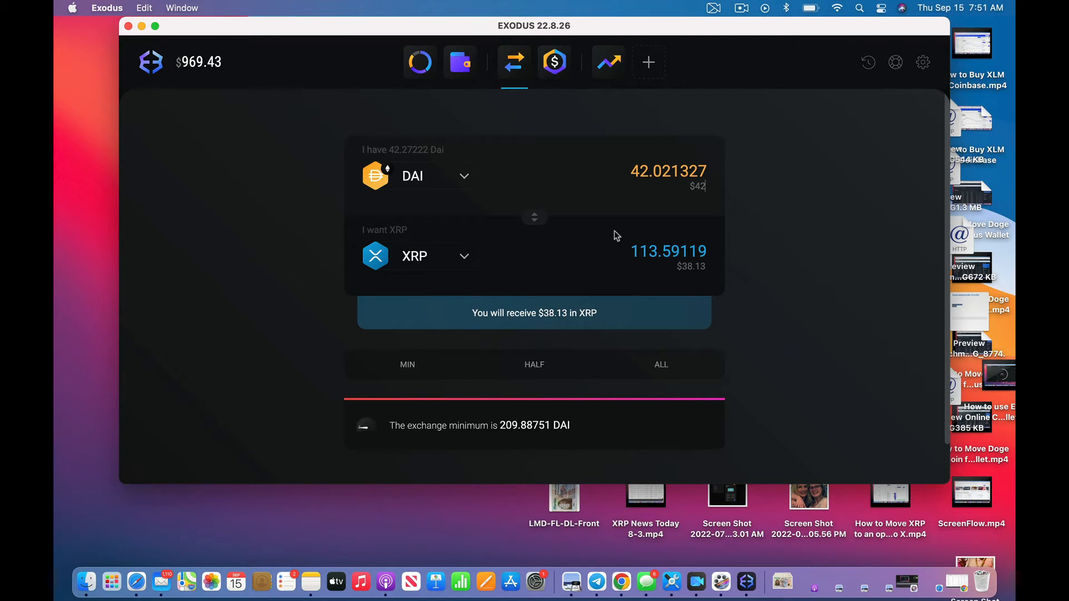
{"action": "mouse_move", "coordinate": [455, 187]}
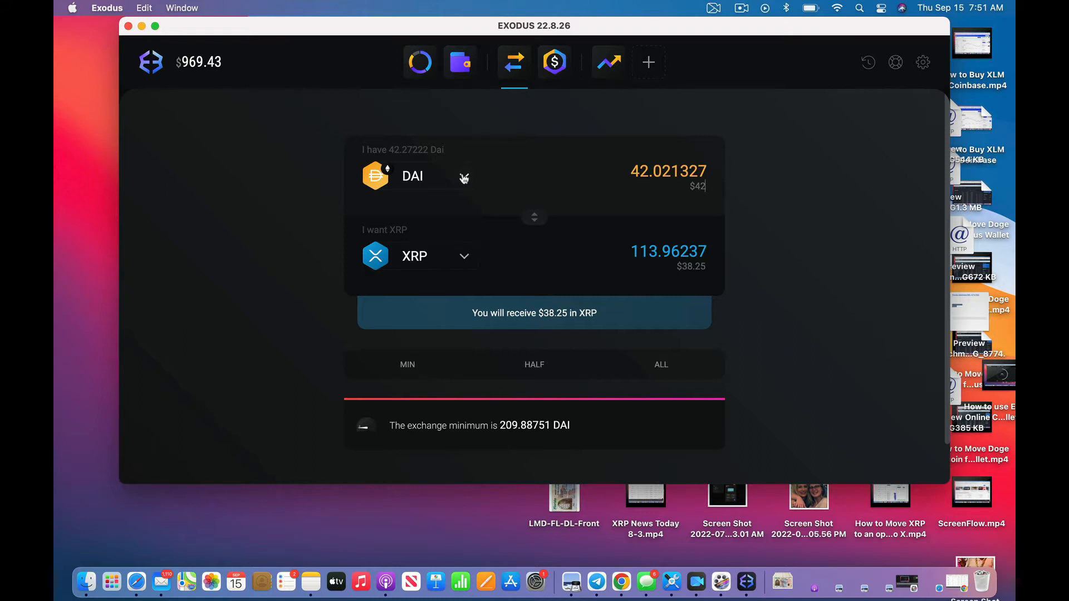
{"action": "mouse_move", "coordinate": [514, 62]}
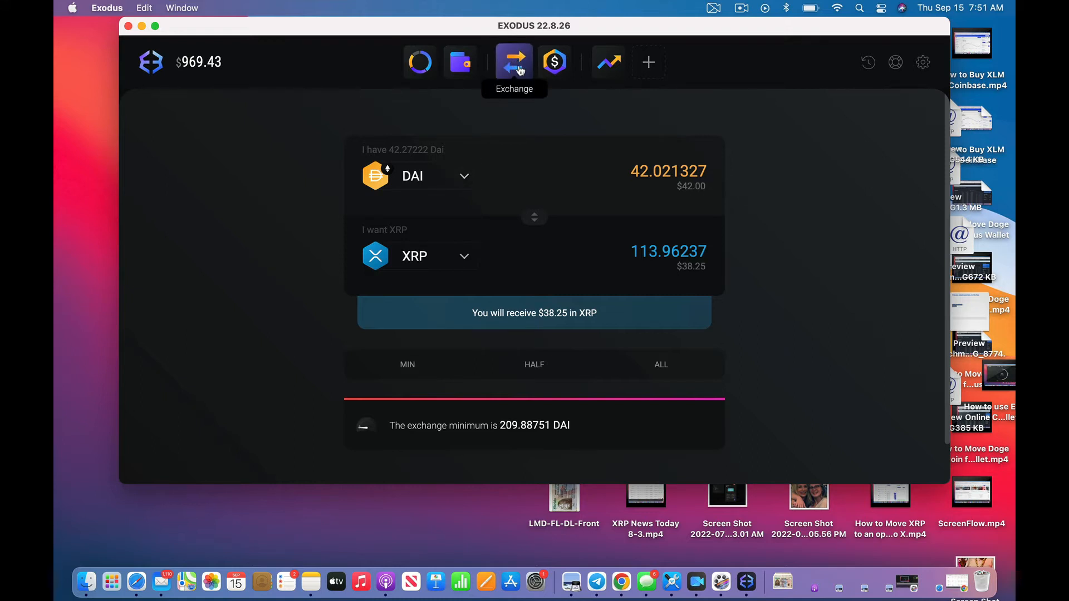
Return to the portfolio overview showing the asset table with $477.77 in ALGO
{"action": "left_click", "coordinate": [419, 62]}
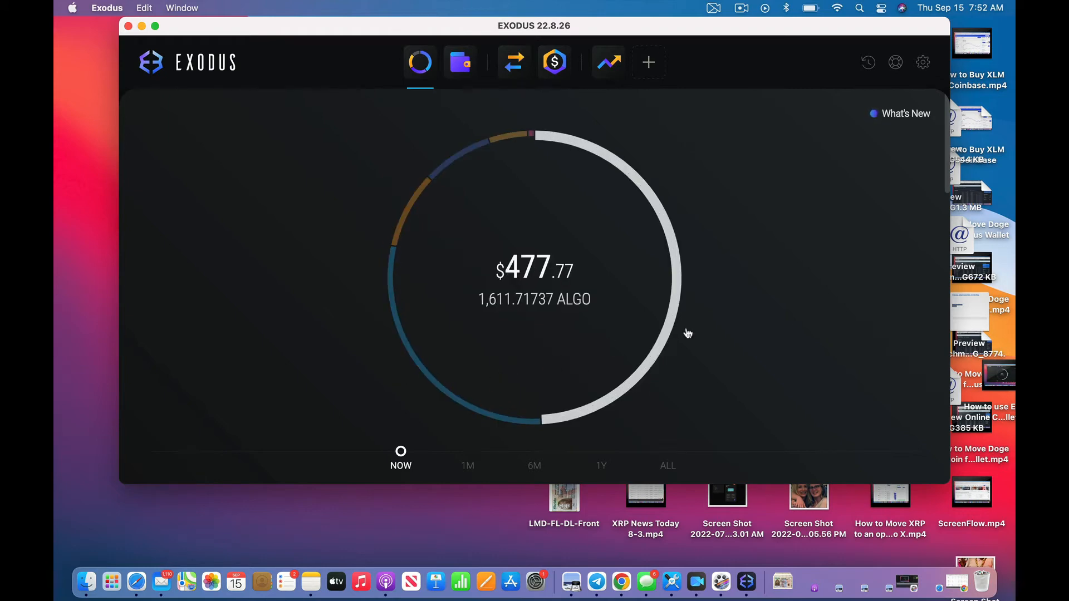
{"action": "mouse_move", "coordinate": [533, 127]}
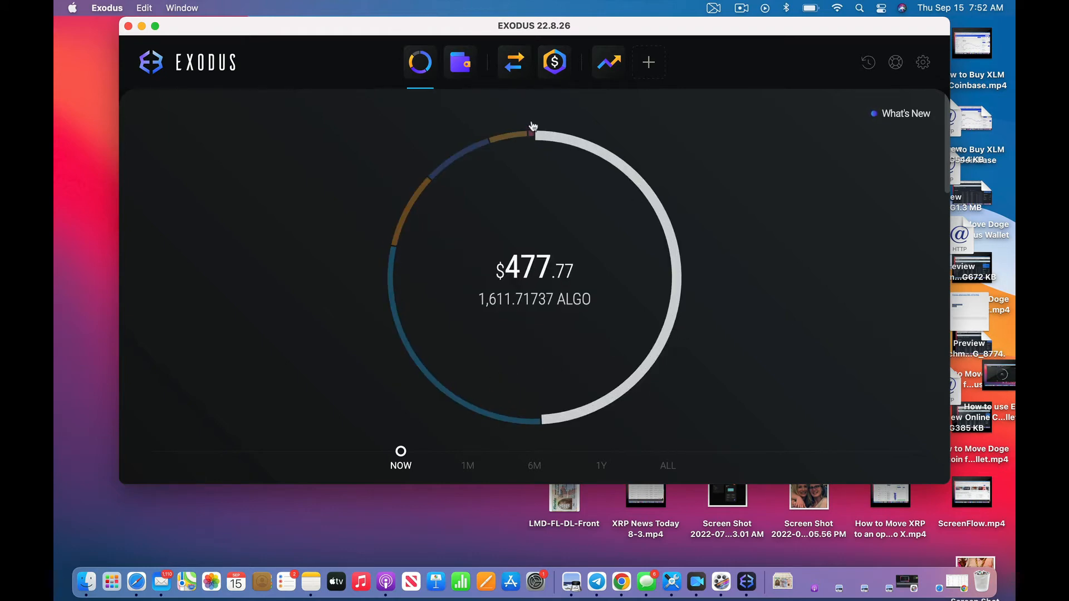
{"action": "mouse_move", "coordinate": [474, 150]}
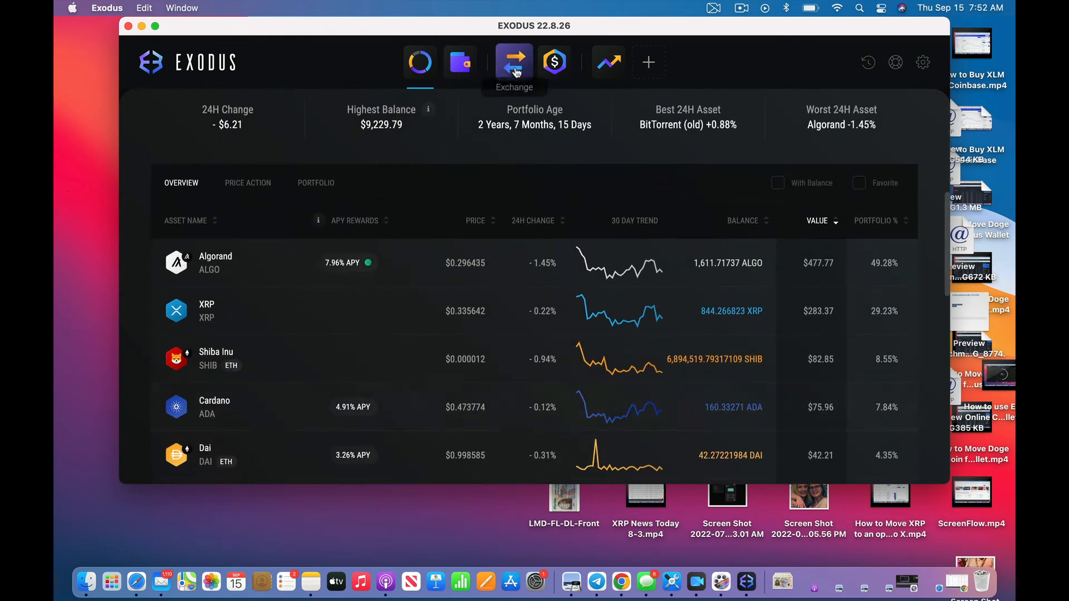
Go to the exchange screen and choose Cardano (ADA) as the asset to swap into XRP
{"action": "left_click", "coordinate": [513, 62]}
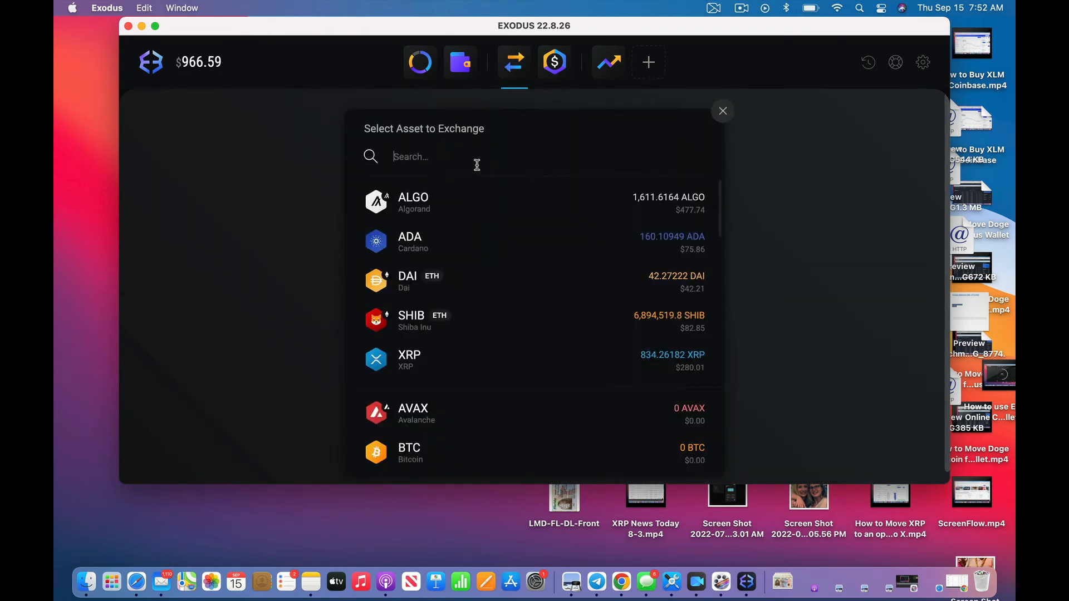
{"action": "left_click", "coordinate": [409, 242]}
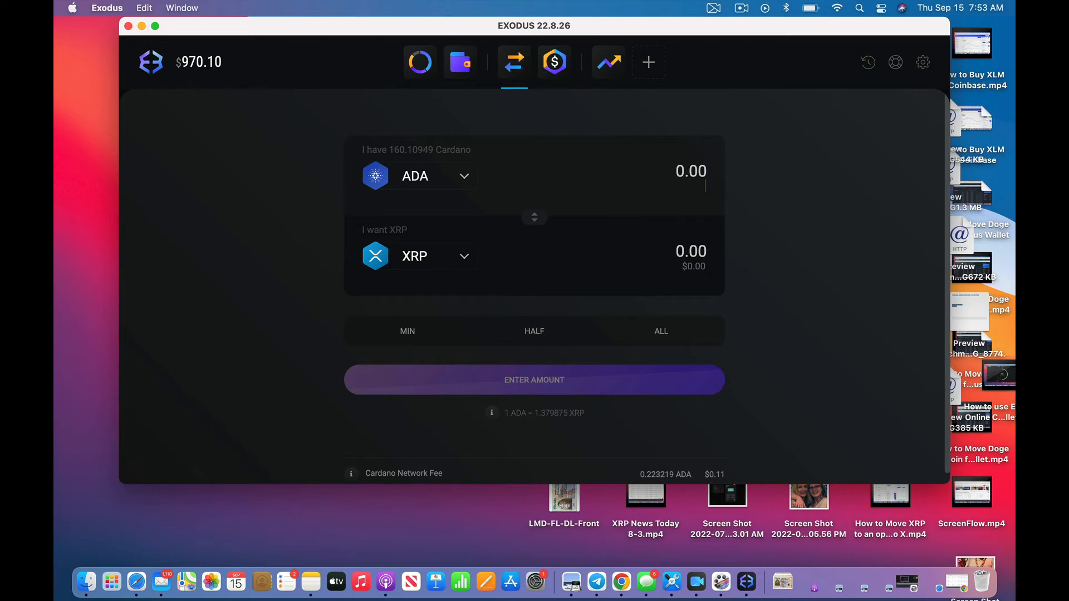
{"action": "mouse_move", "coordinate": [455, 166]}
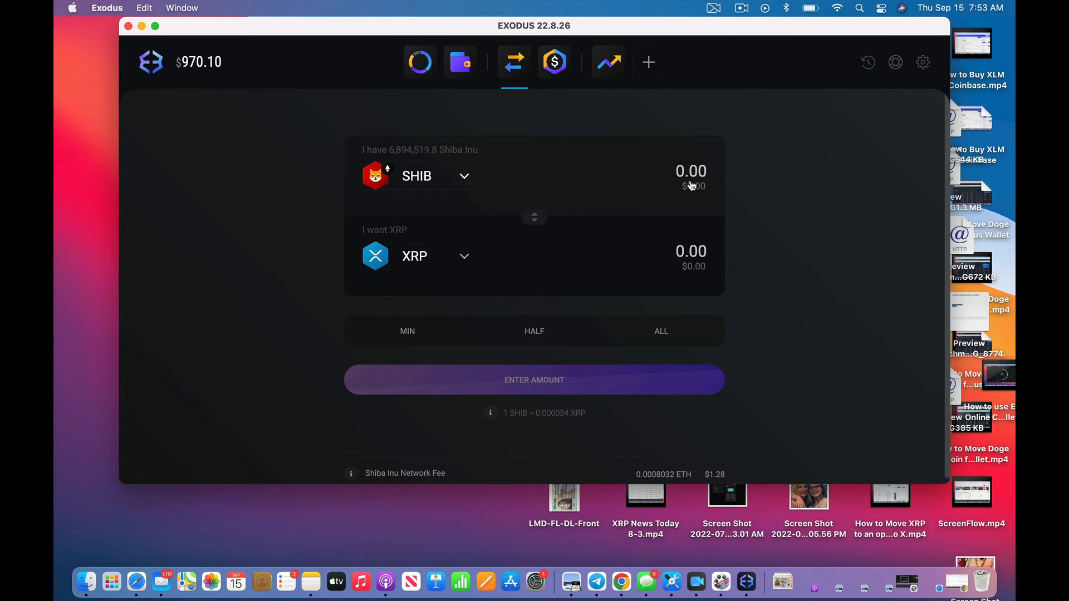
{"action": "mouse_move", "coordinate": [716, 189]}
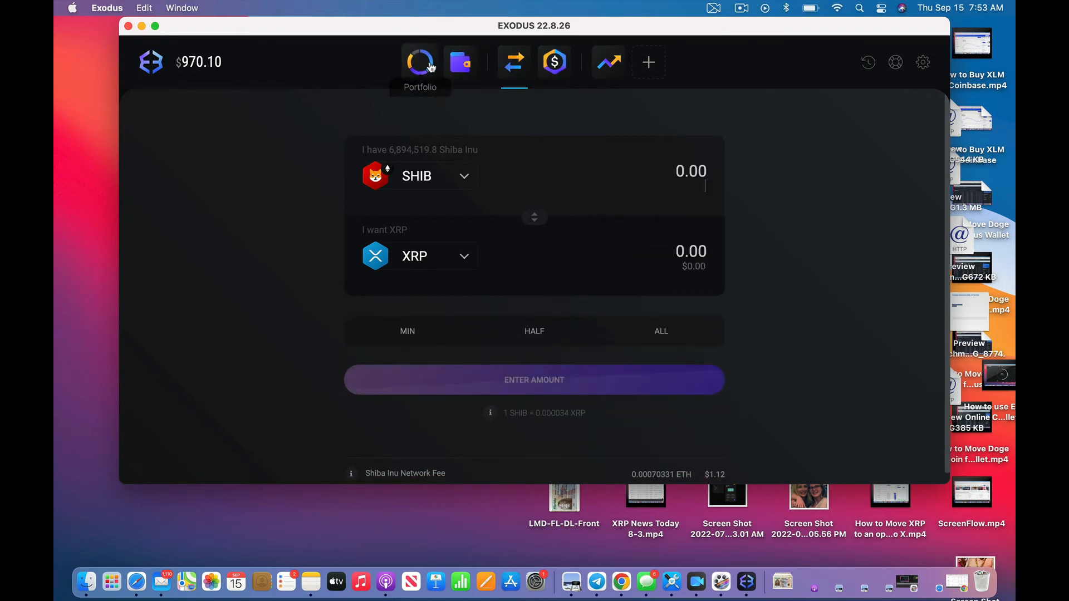
Check the portfolio total, return to the exchange and reopen the source asset list
{"action": "left_click", "coordinate": [419, 62]}
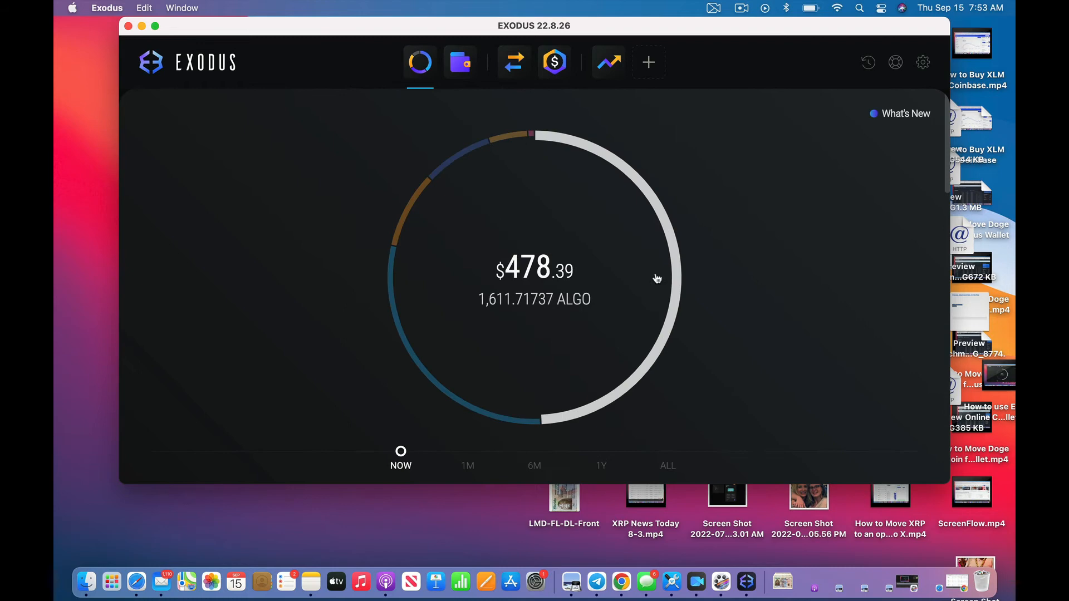
{"action": "mouse_move", "coordinate": [672, 315]}
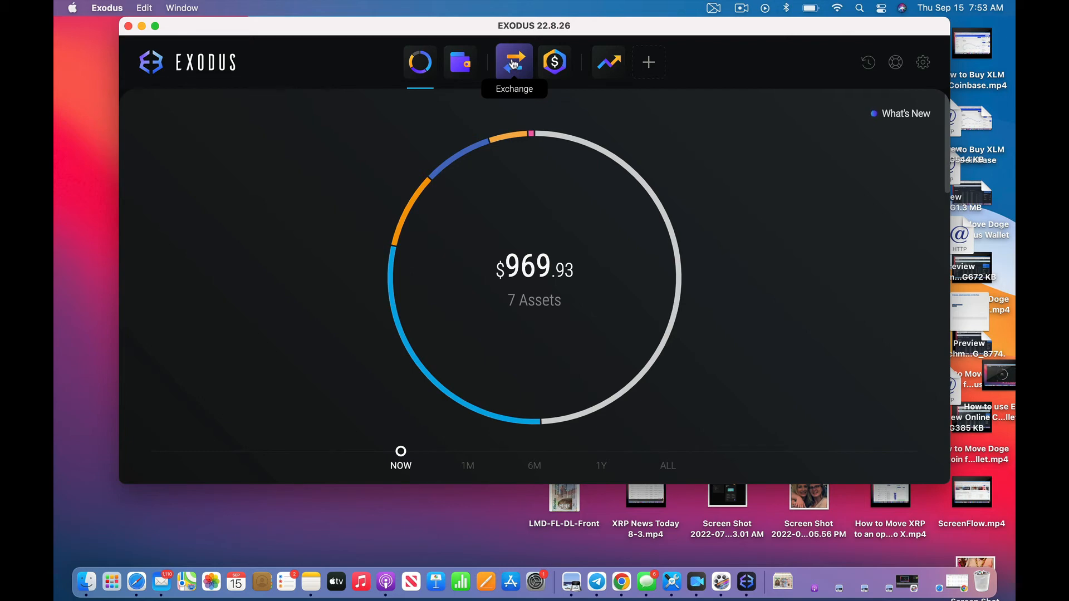
{"action": "left_click", "coordinate": [514, 62]}
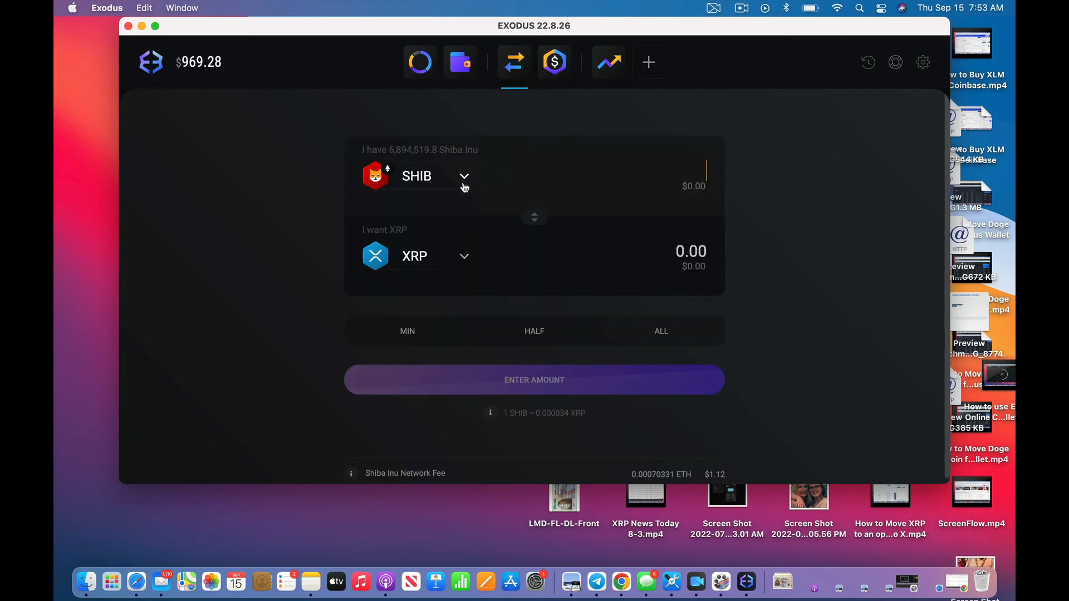
{"action": "left_click", "coordinate": [465, 175]}
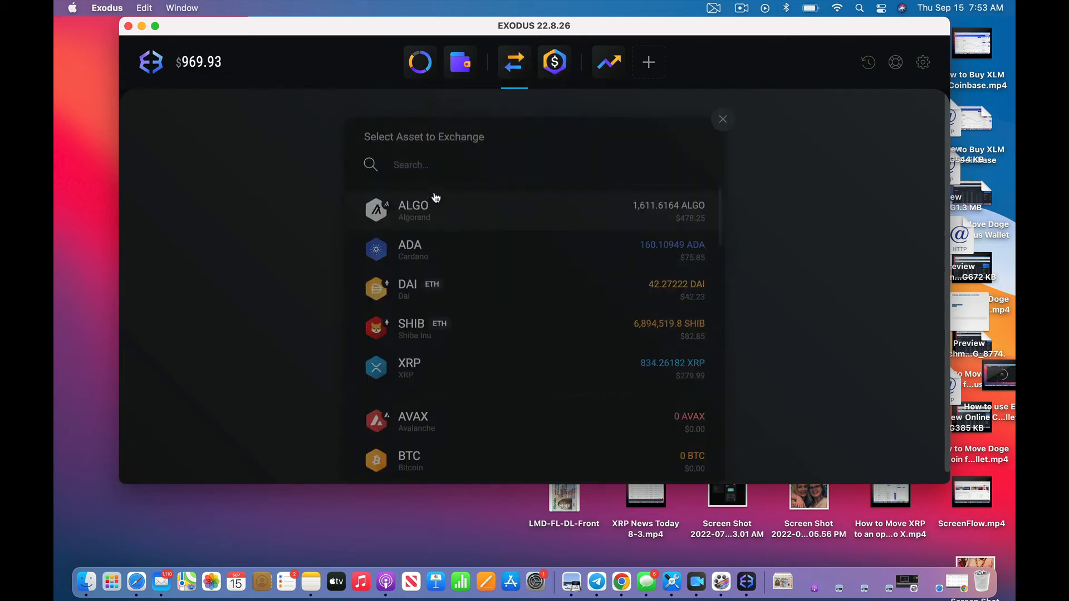
Select Algorand (ALGO) as the asset to exchange for XRP
{"action": "left_click", "coordinate": [412, 210]}
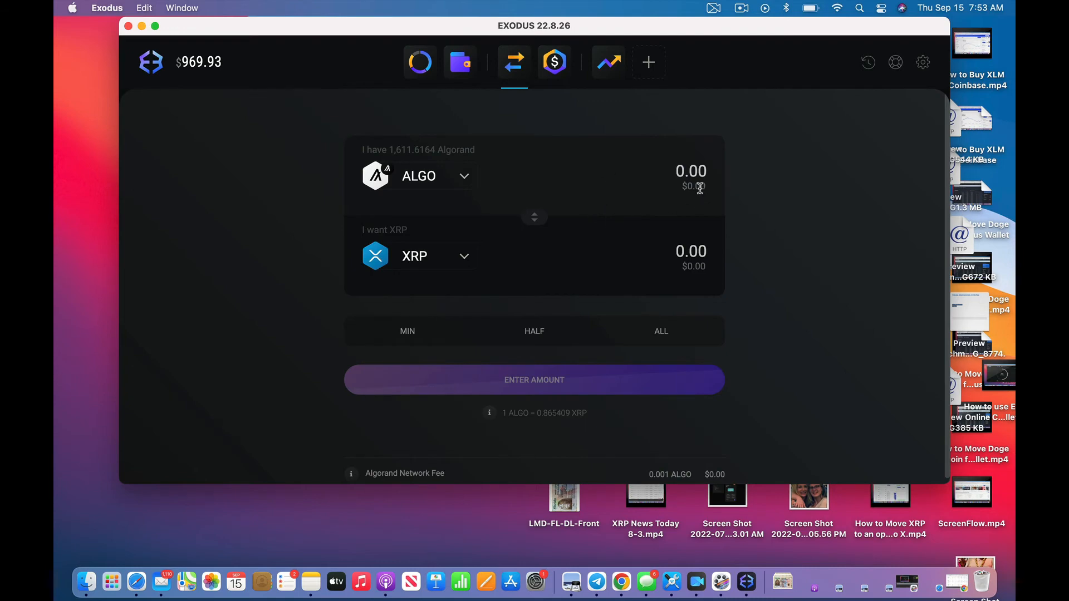
{"action": "mouse_move", "coordinate": [710, 193]}
{"action": "type", "text": "$105"}
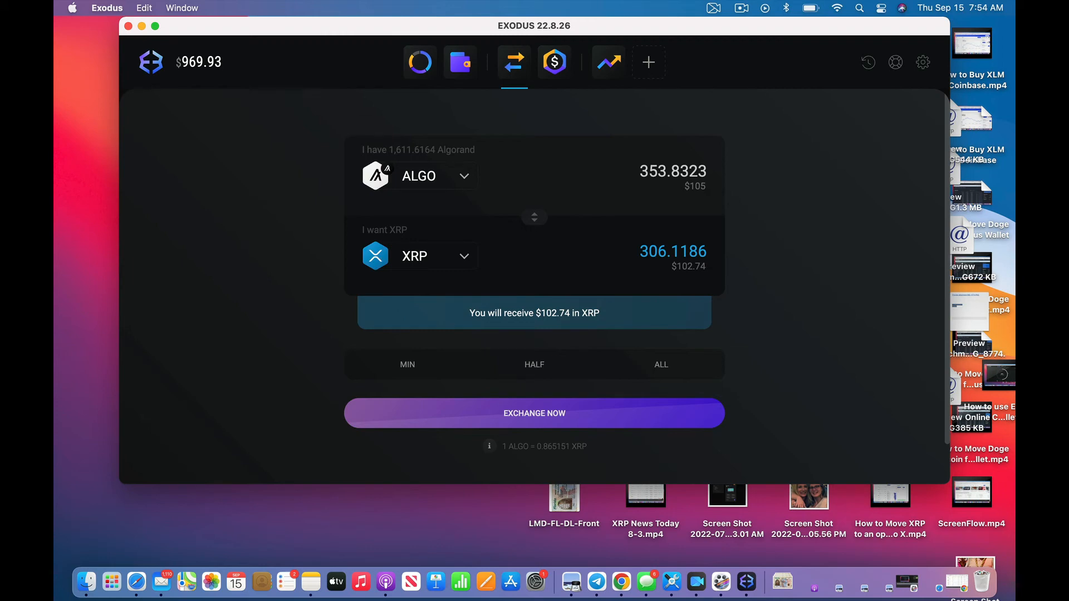
{"action": "mouse_move", "coordinate": [775, 390]}
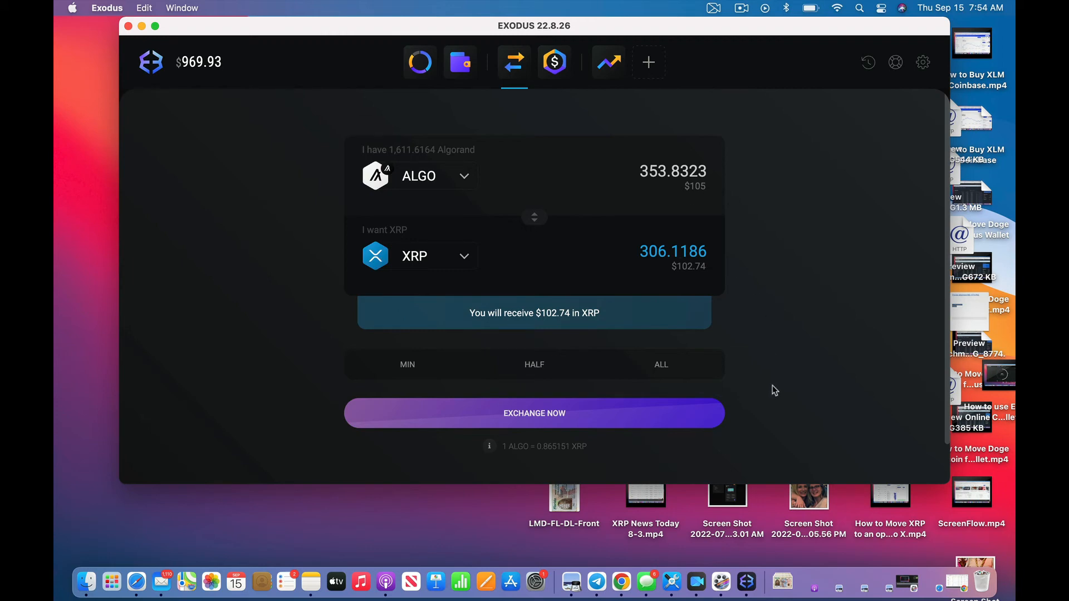
{"action": "mouse_move", "coordinate": [546, 325]}
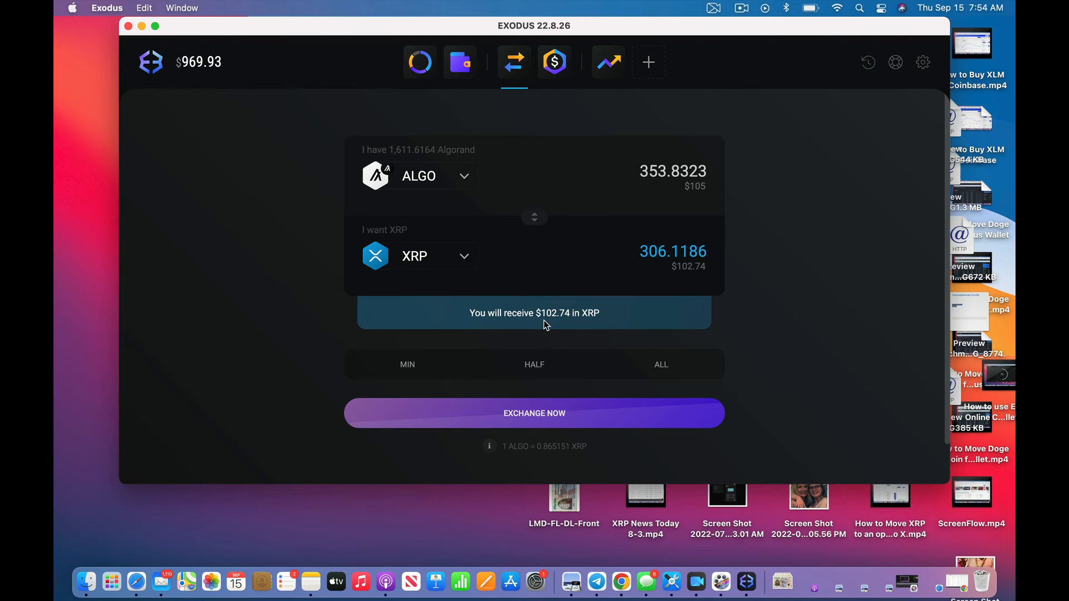
{"action": "mouse_move", "coordinate": [532, 181]}
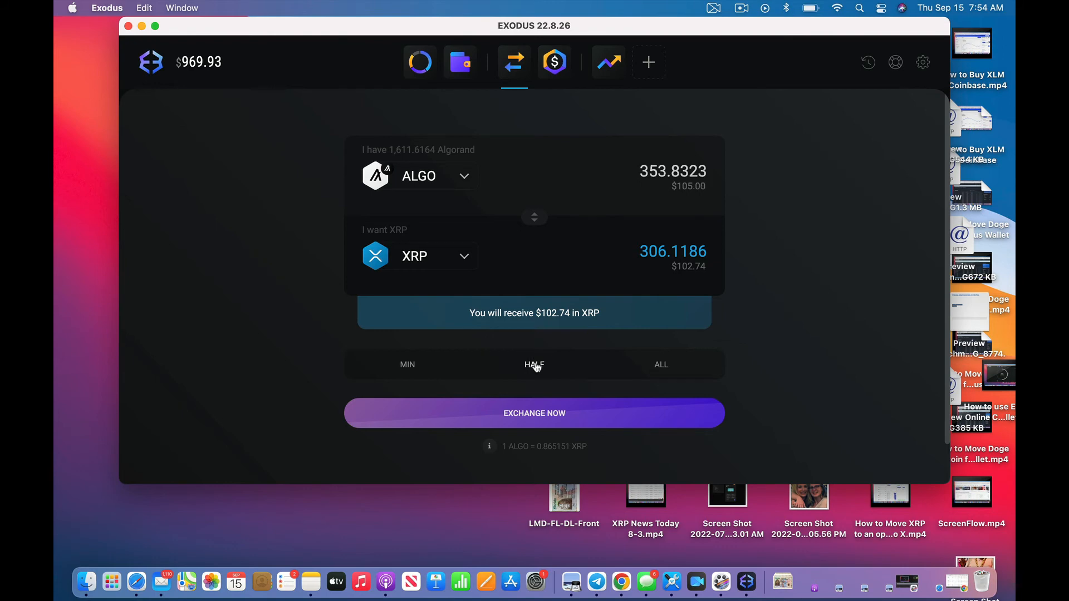
Swap half the ALGO balance, 805.80819 ALGO, for 696.90058 XRP and submit it
{"action": "left_click", "coordinate": [533, 364]}
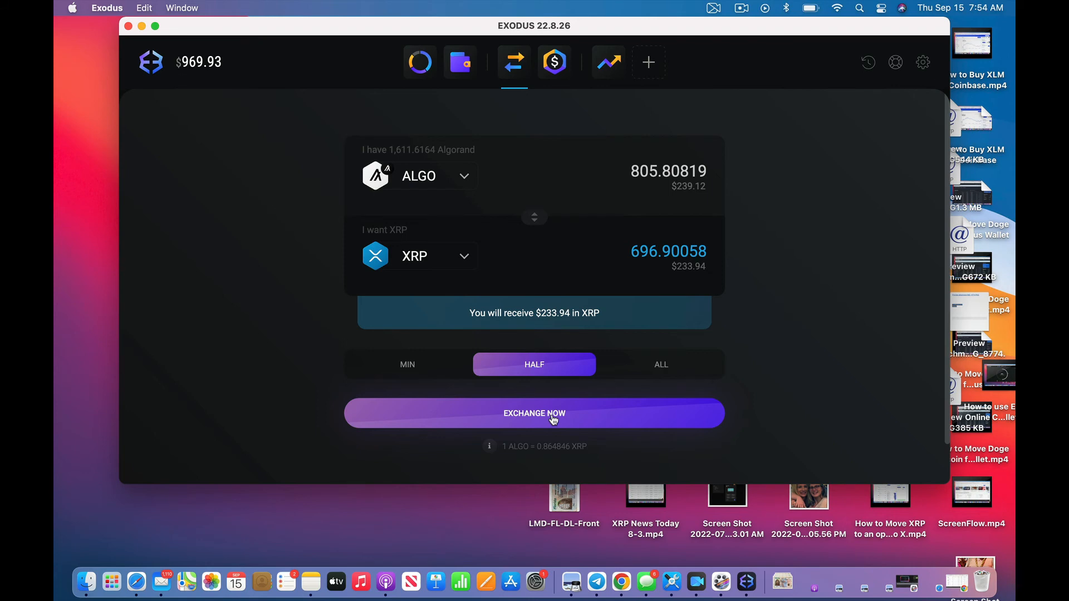
{"action": "left_click", "coordinate": [533, 413]}
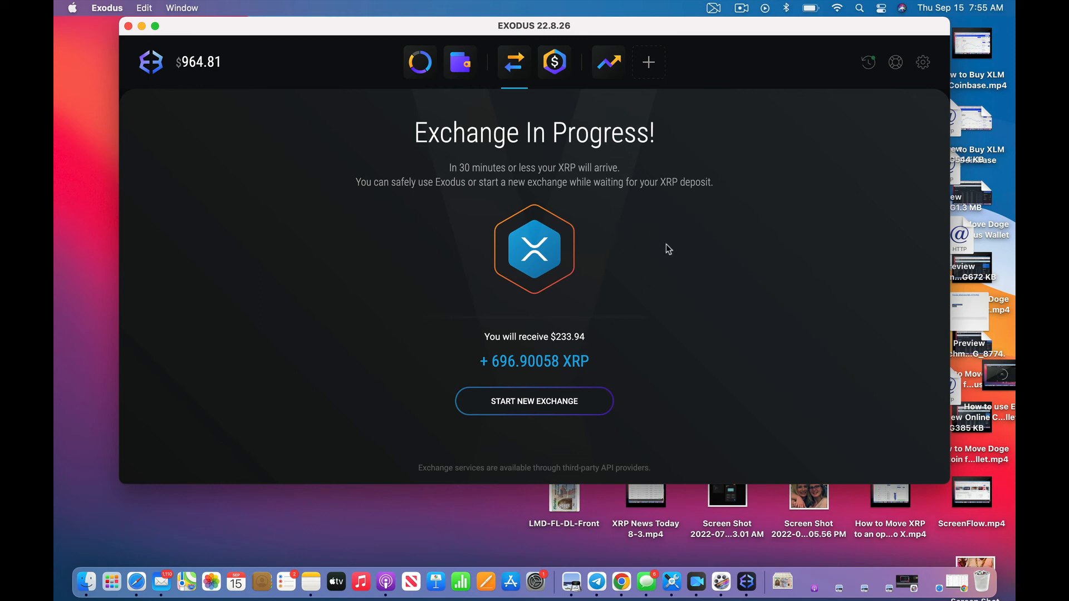
{"action": "mouse_move", "coordinate": [534, 343]}
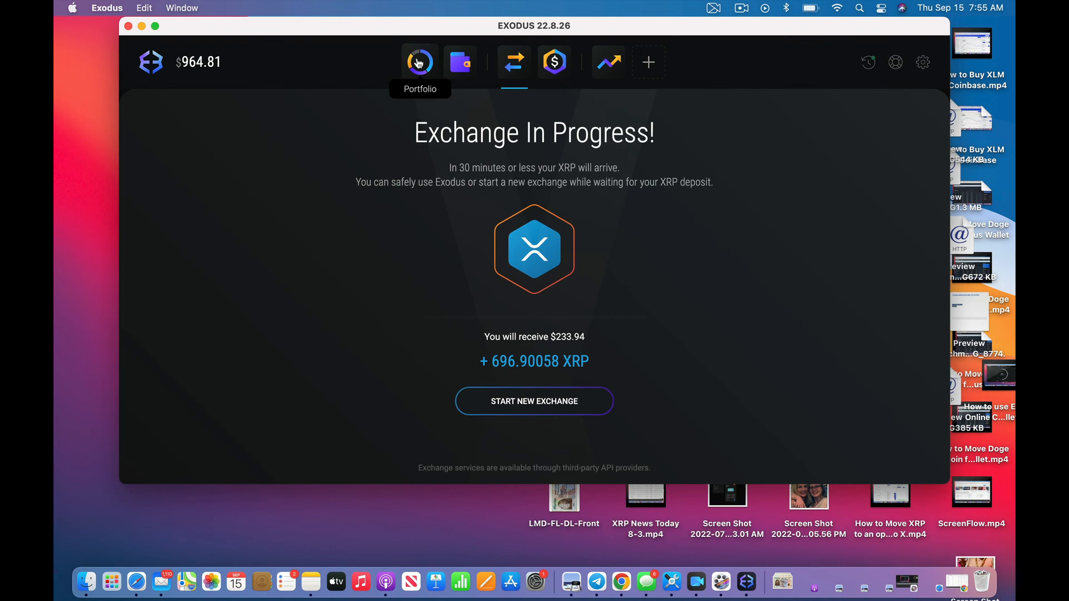
Return to the portfolio showing $964.89 across 7 assets with one exchange in progress
{"action": "left_click", "coordinate": [419, 62]}
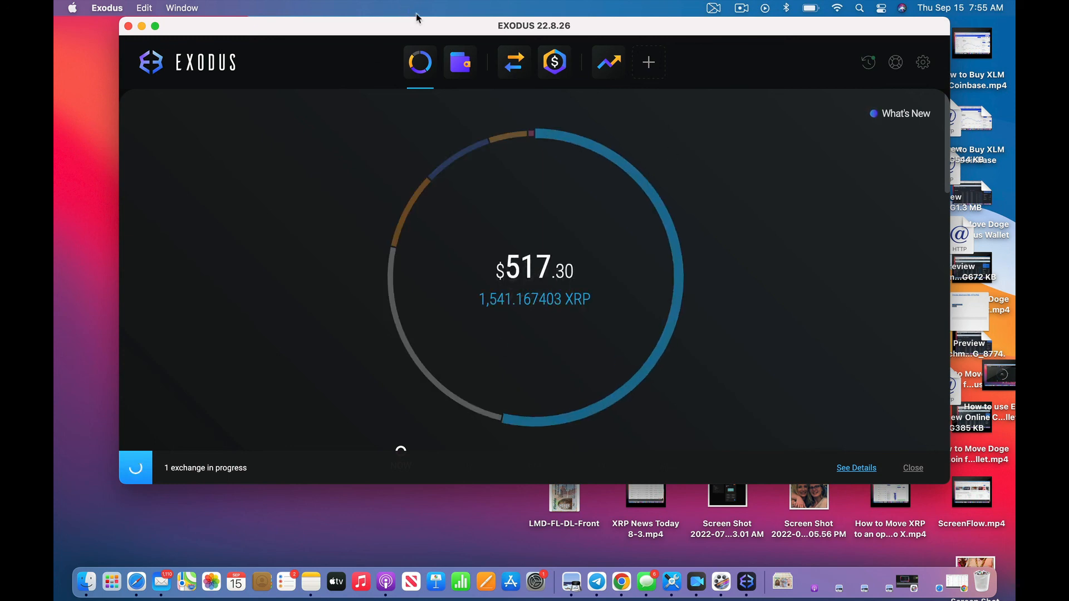
{"action": "mouse_move", "coordinate": [420, 62]}
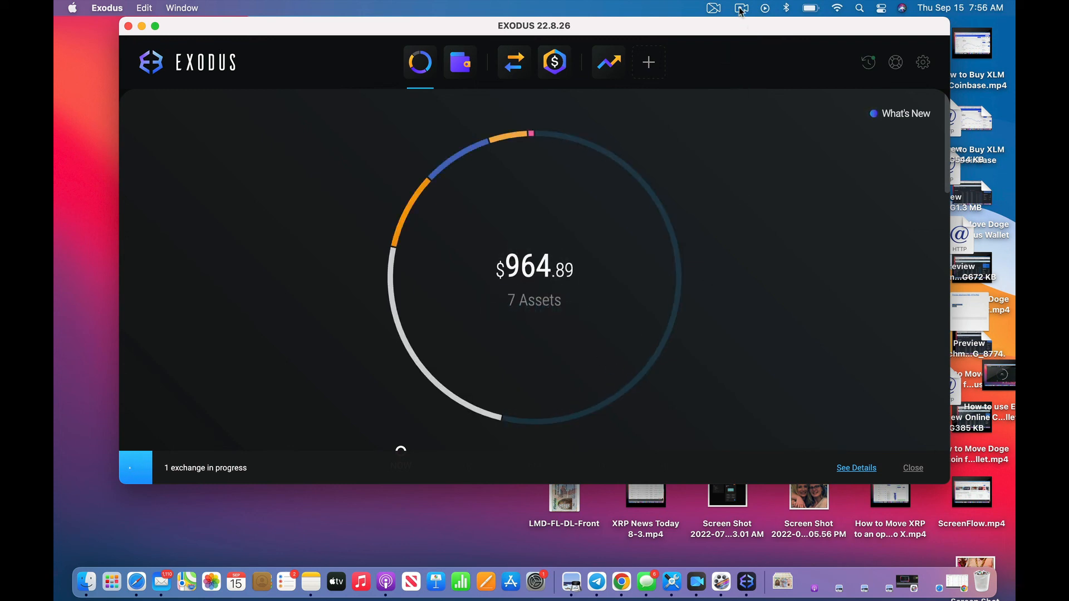
{"action": "left_click", "coordinate": [740, 8]}
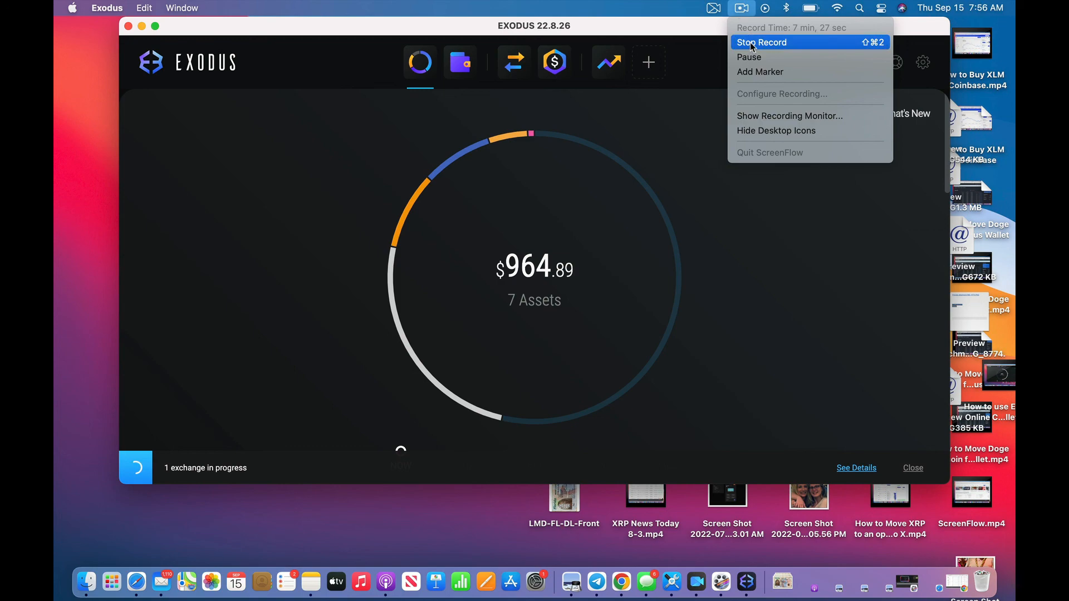